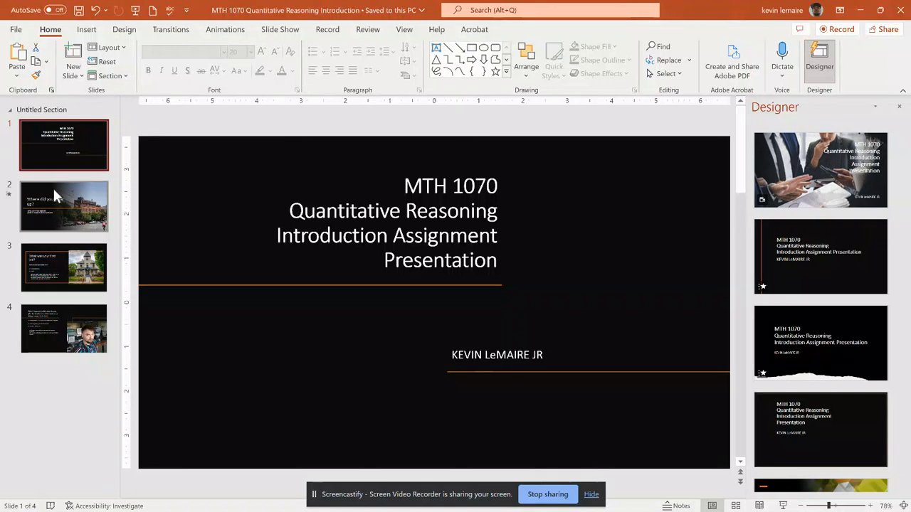
- Show slide 2, "Where did you grow up?", with its Western Massachusetts answer
left_click(63, 206)
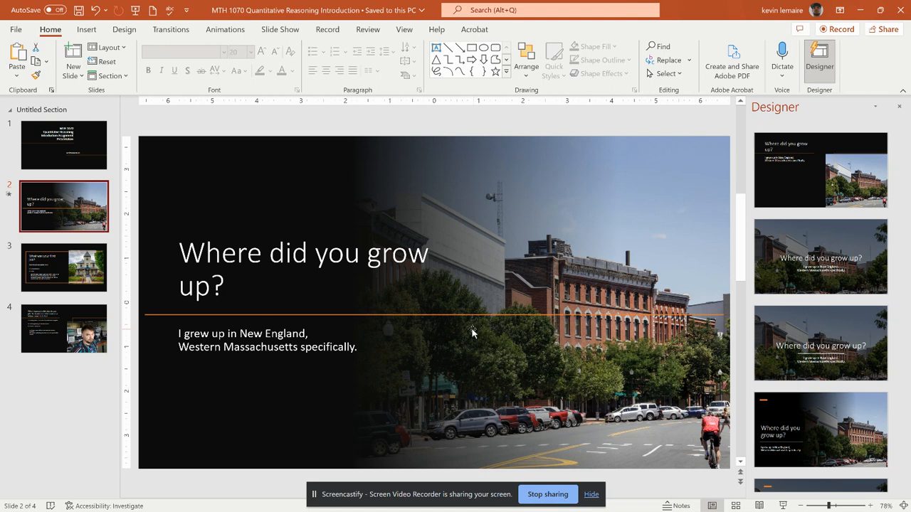
mouse_move(461, 327)
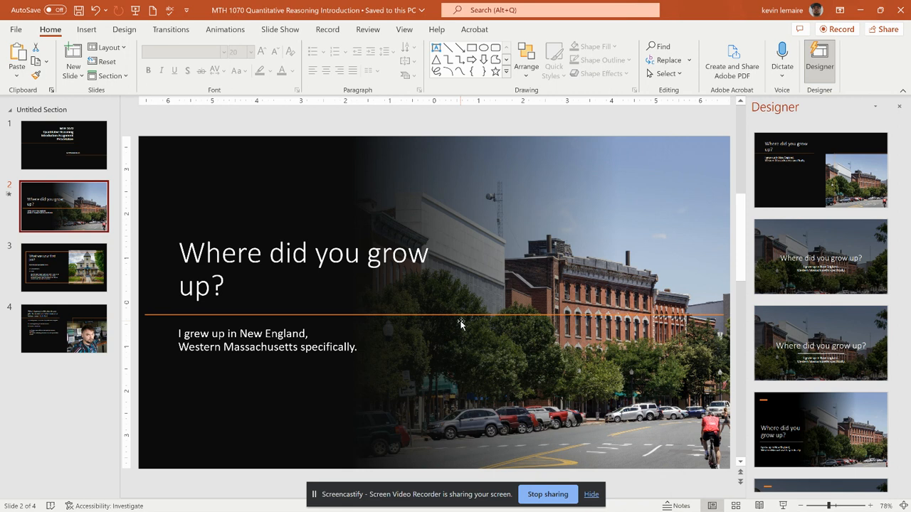
mouse_move(457, 316)
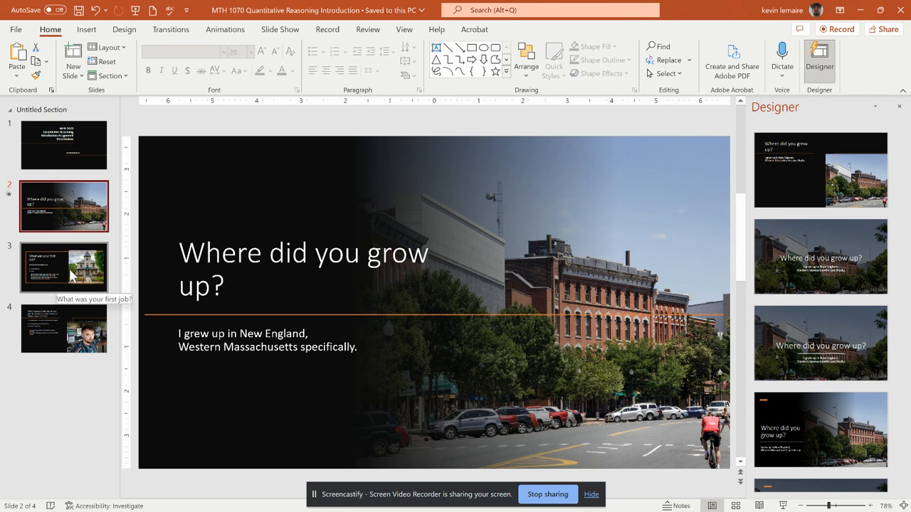
- Show slide 3, "What was your first job?", listing grounds work and sales
left_click(62, 268)
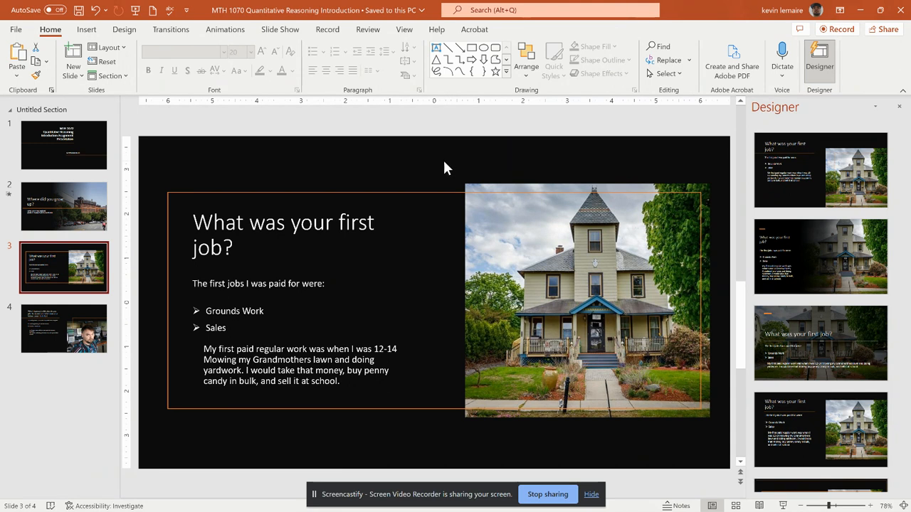
mouse_move(451, 162)
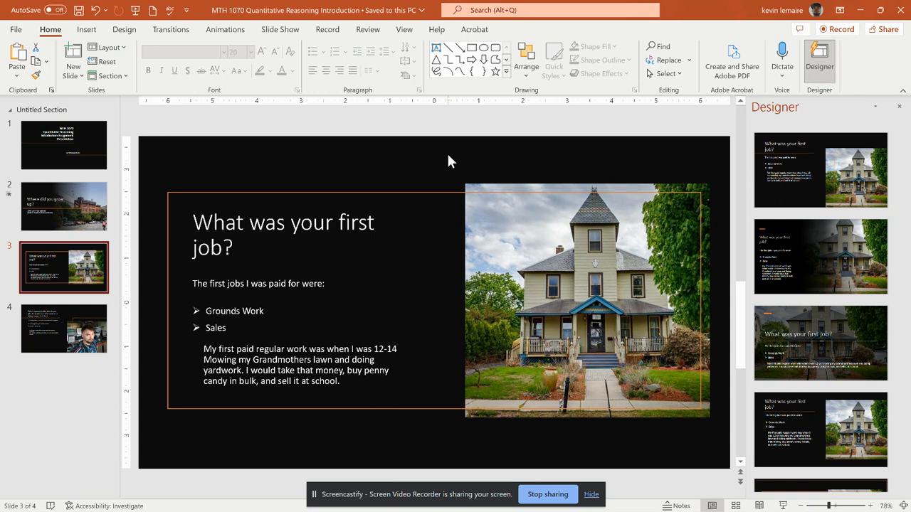
mouse_move(456, 179)
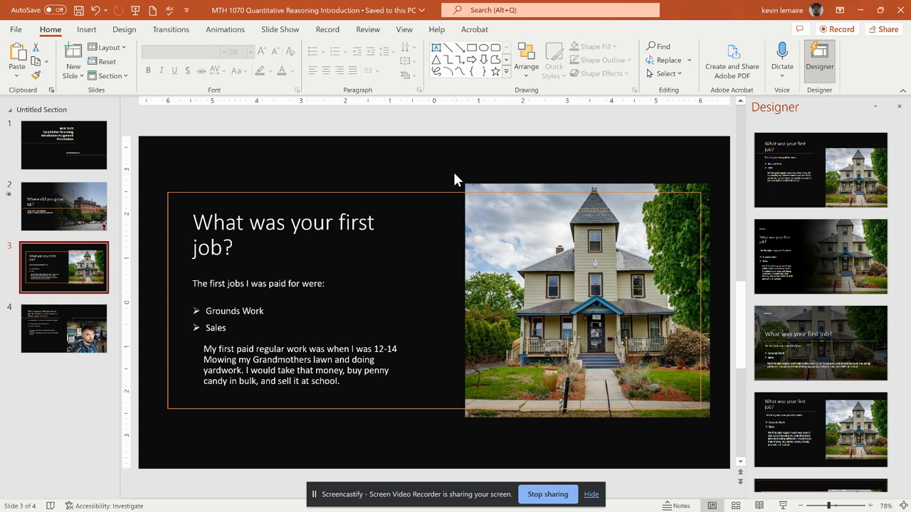
mouse_move(452, 168)
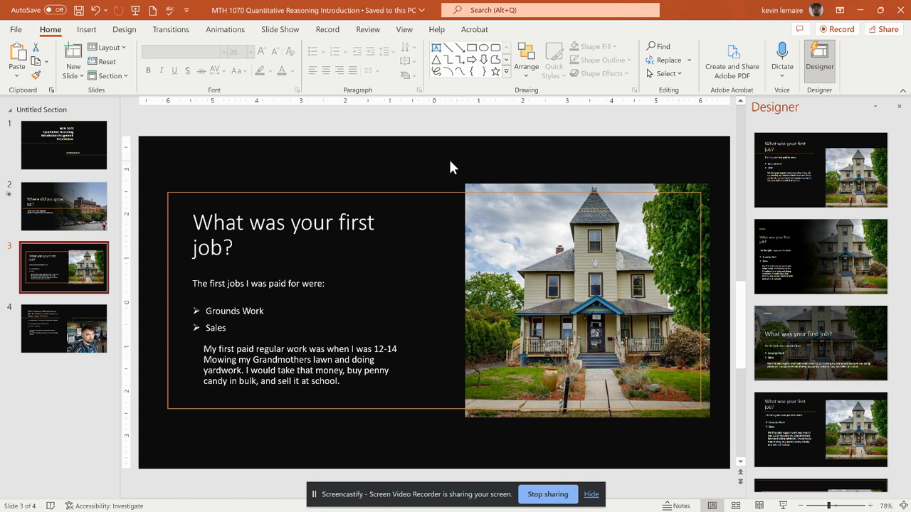
mouse_move(363, 191)
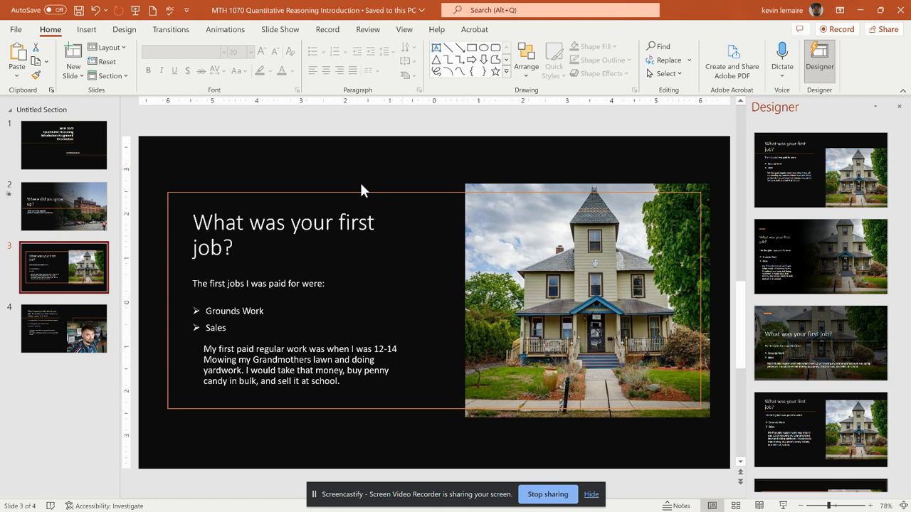
- Show slide 4 on degrees and future career, then return to the MTH 1070 title slide
left_click(62, 329)
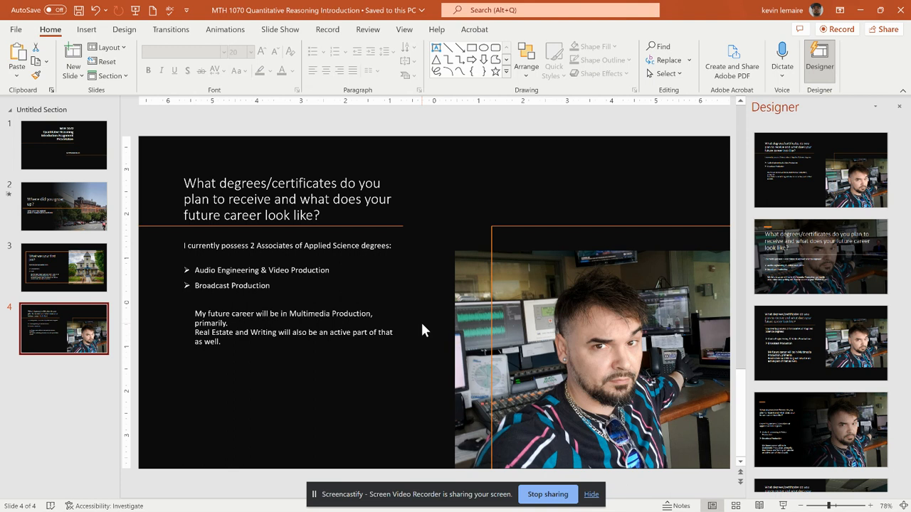
mouse_move(452, 326)
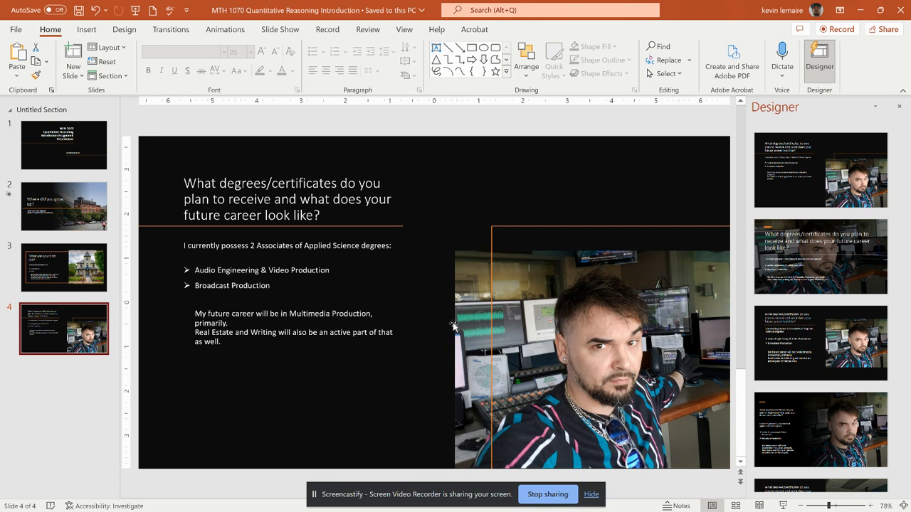
mouse_move(439, 342)
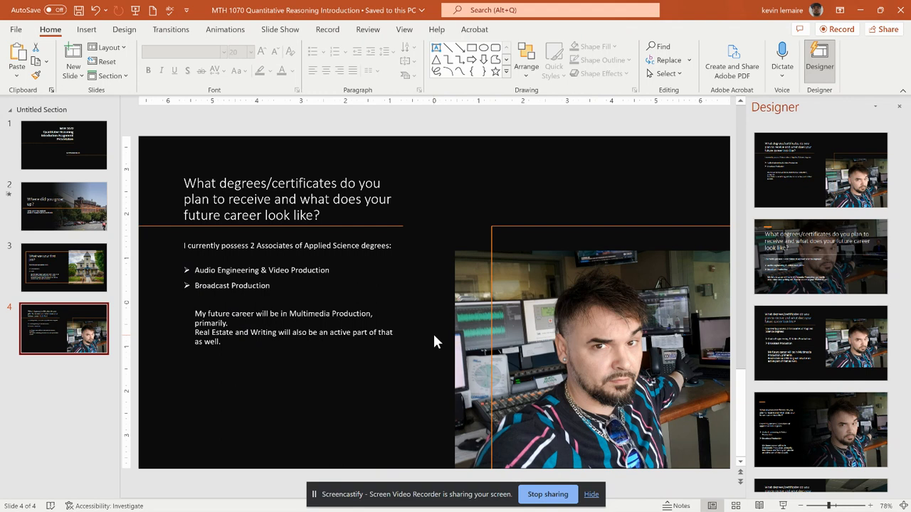
mouse_move(439, 341)
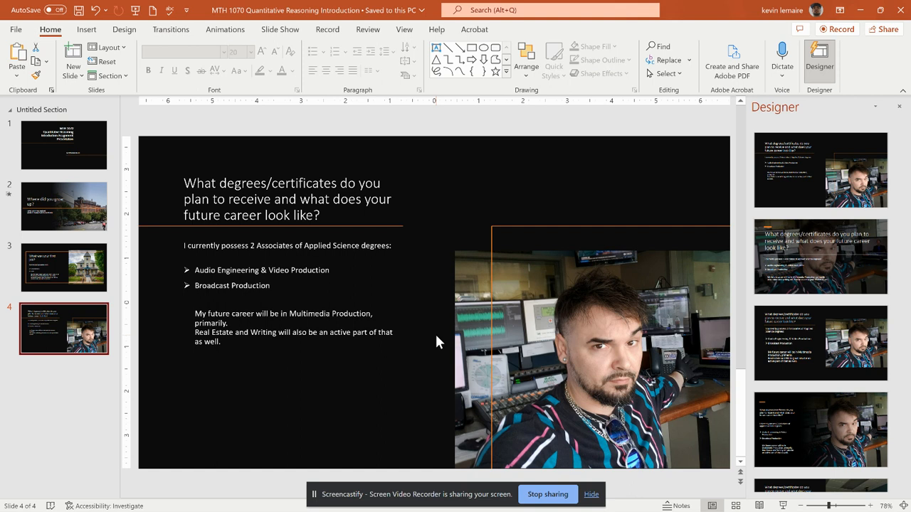
mouse_move(447, 309)
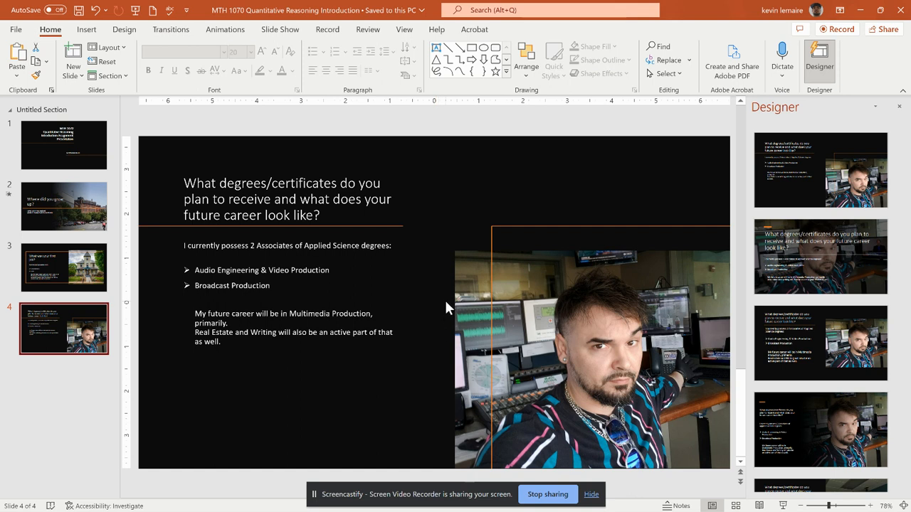
mouse_move(458, 310)
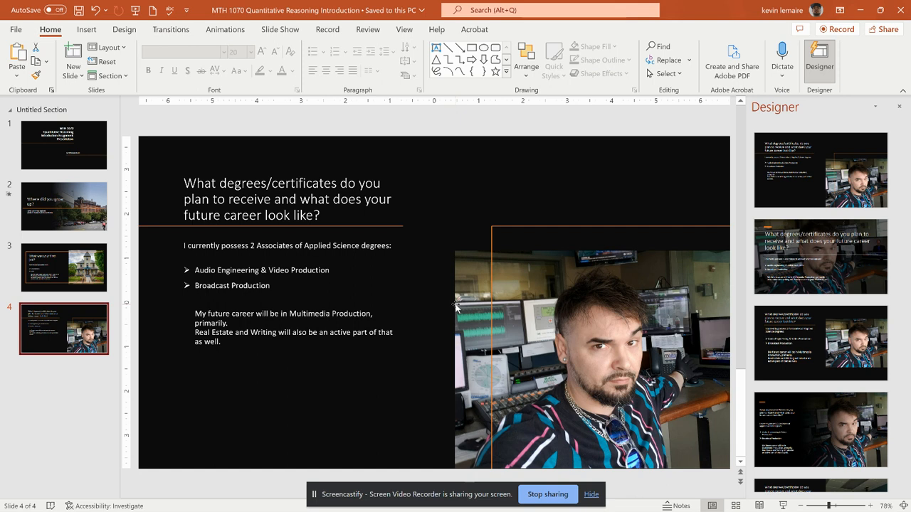
mouse_move(450, 310)
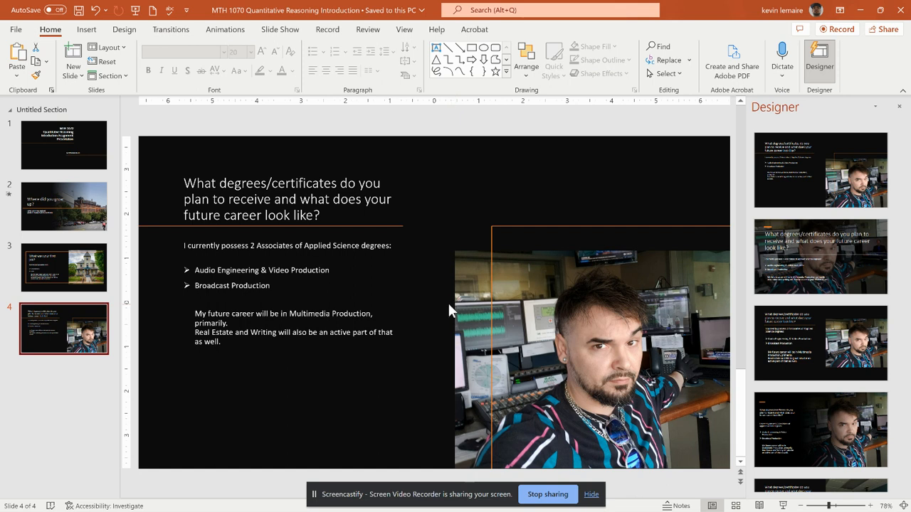
mouse_move(455, 299)
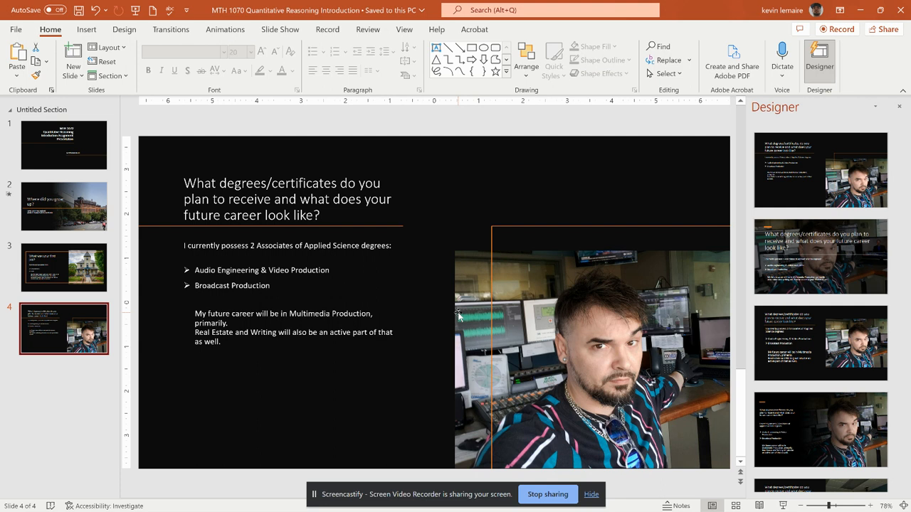
left_click(64, 145)
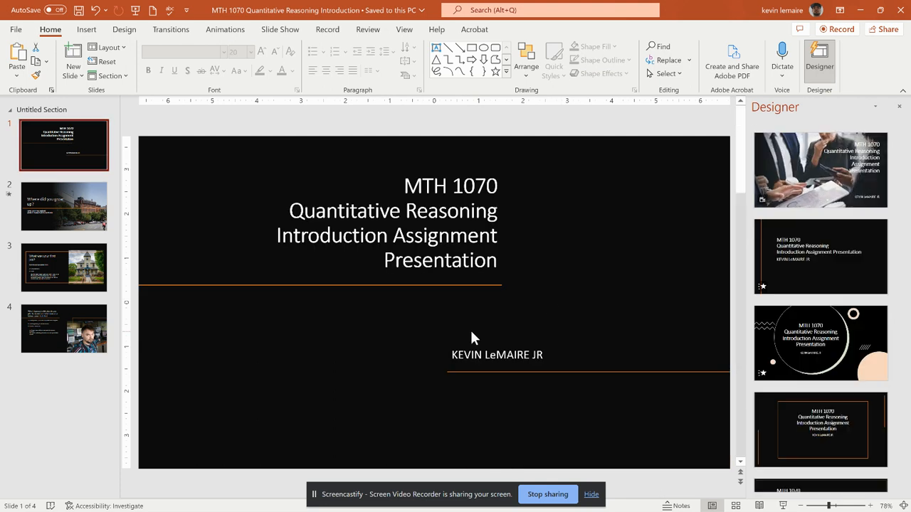